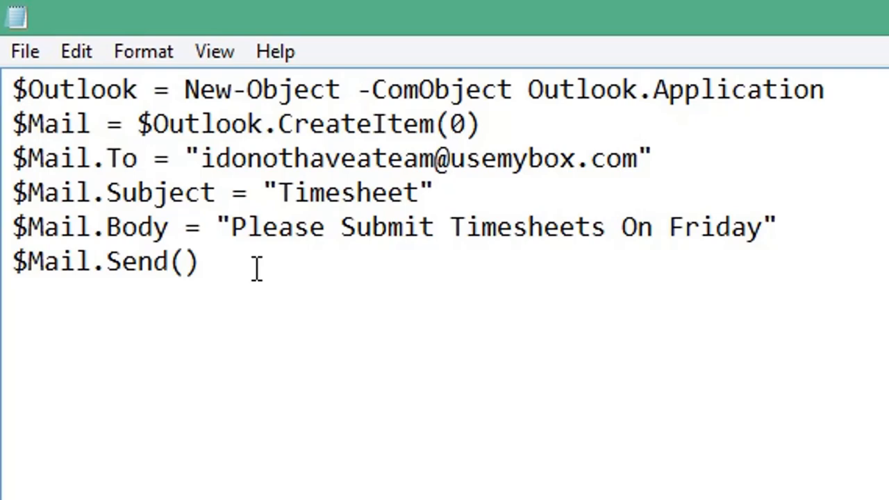
Bring up Notepad's File menu for the Outlook email script.
click(25, 50)
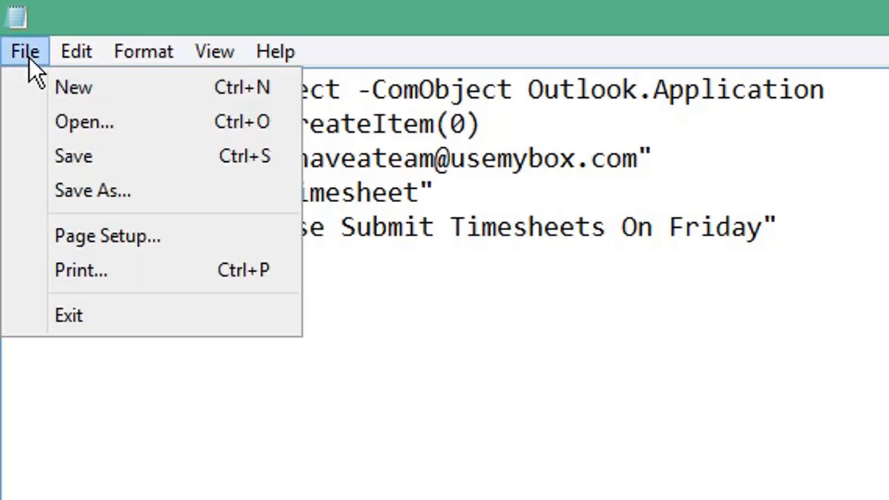
mouse_move(91, 192)
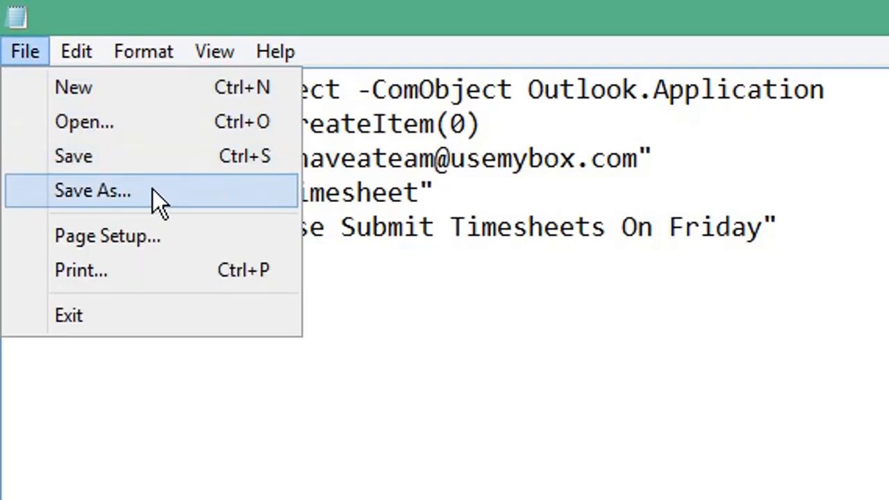
Save the script as SendEmail.ps1 in the Powershell folder.
click(92, 191)
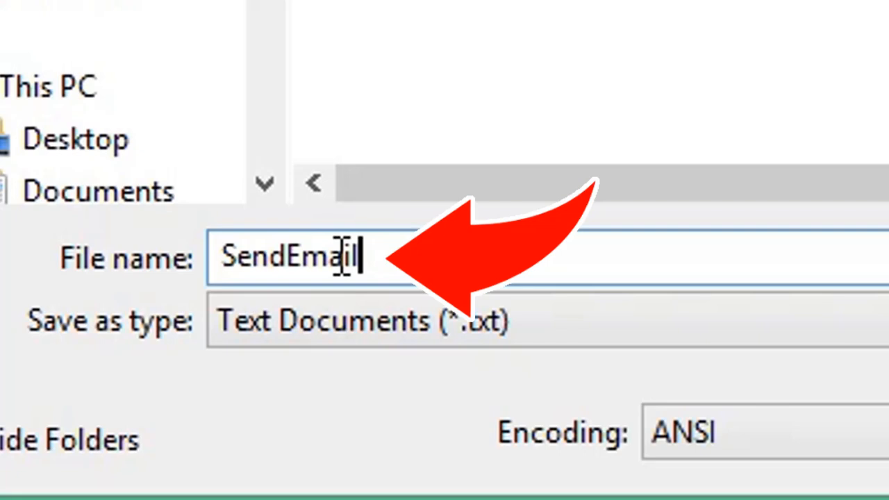
text(.)
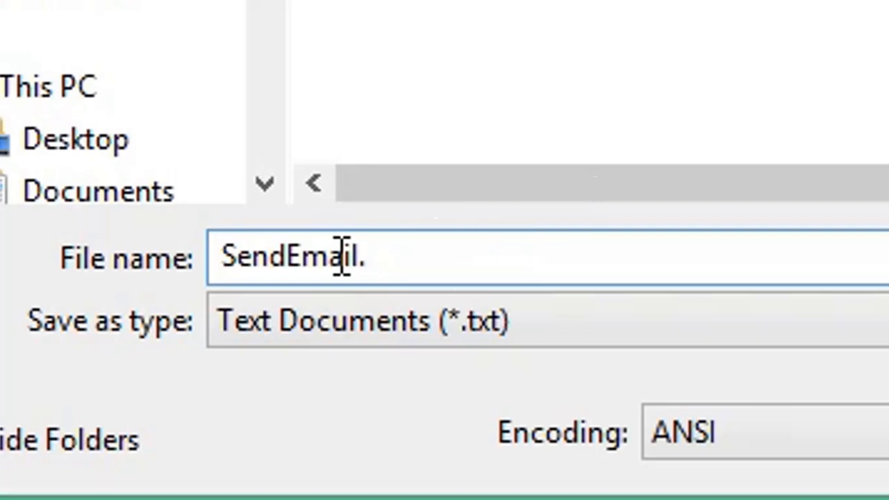
text(ps1)
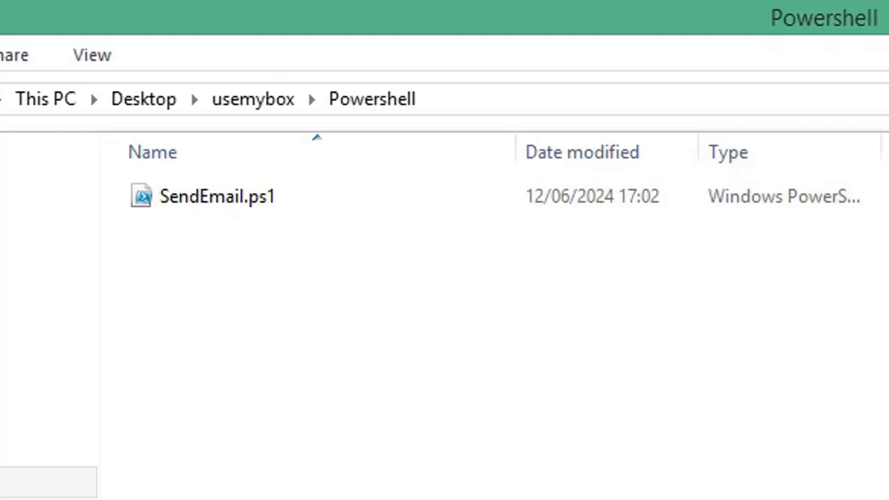
mouse_move(299, 410)
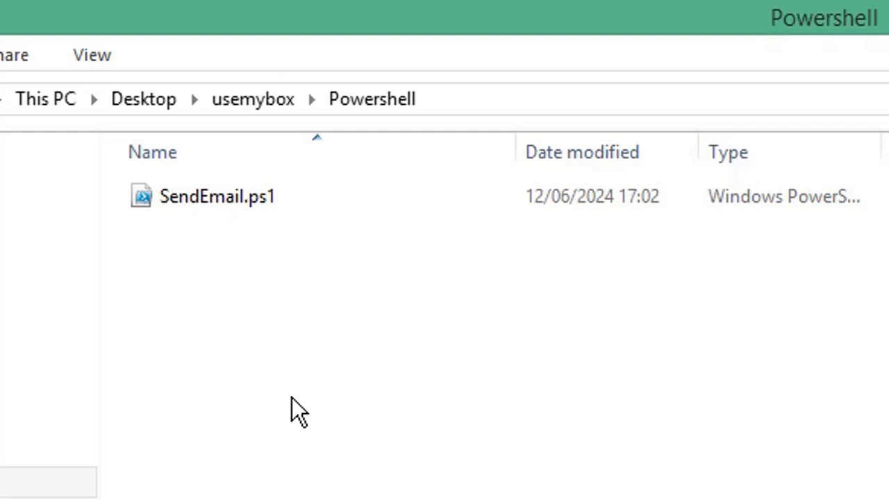
right_click(217, 196)
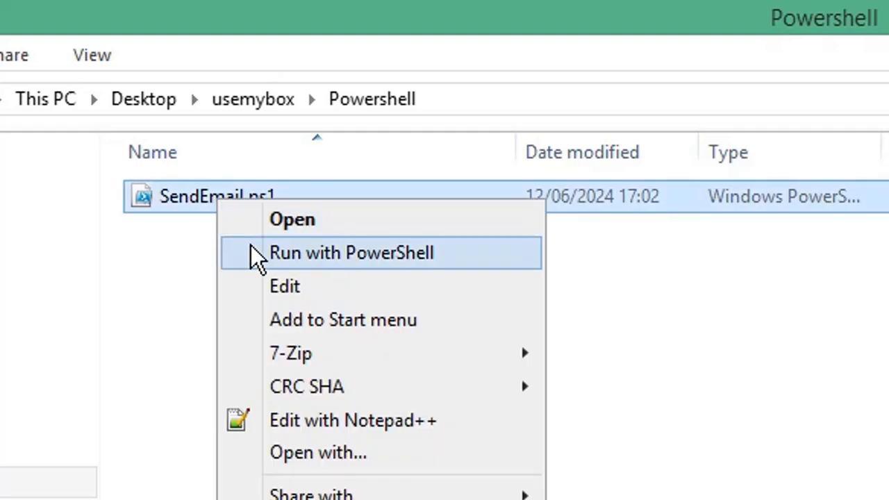
mouse_move(281, 267)
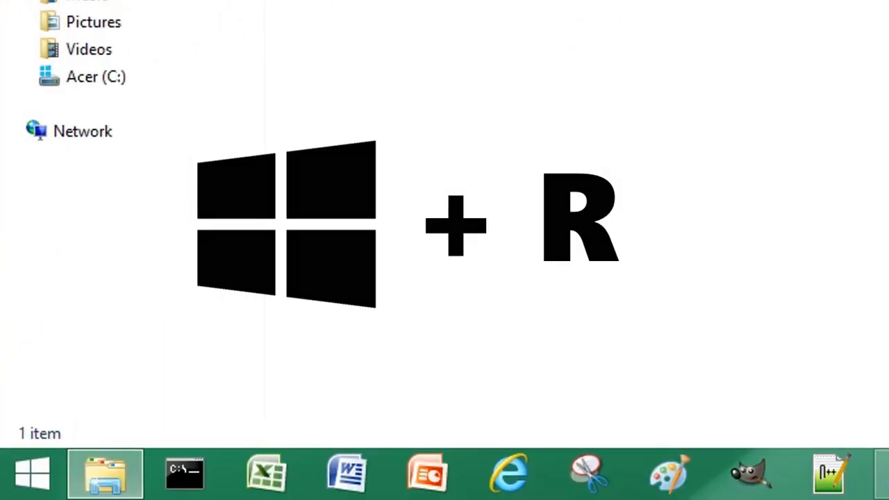
Launch Task Scheduler from the Run dialog with taskschd.msc.
key(win+r)
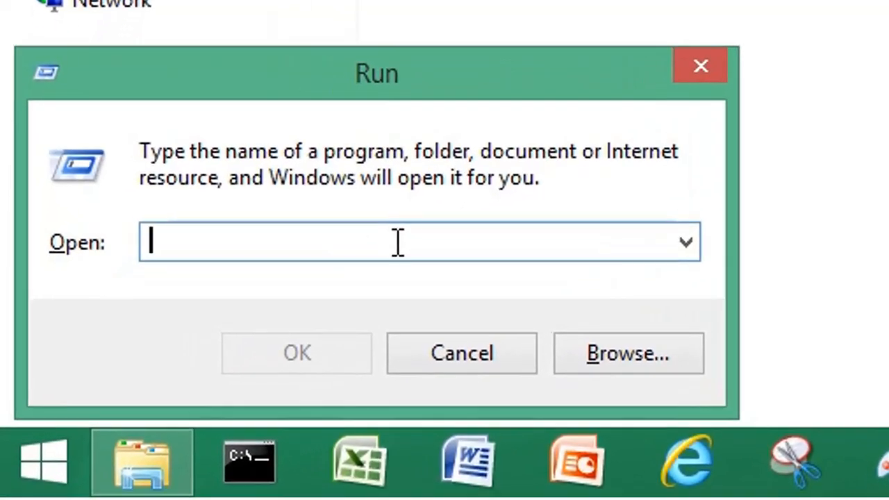
text(taskschd.msc)
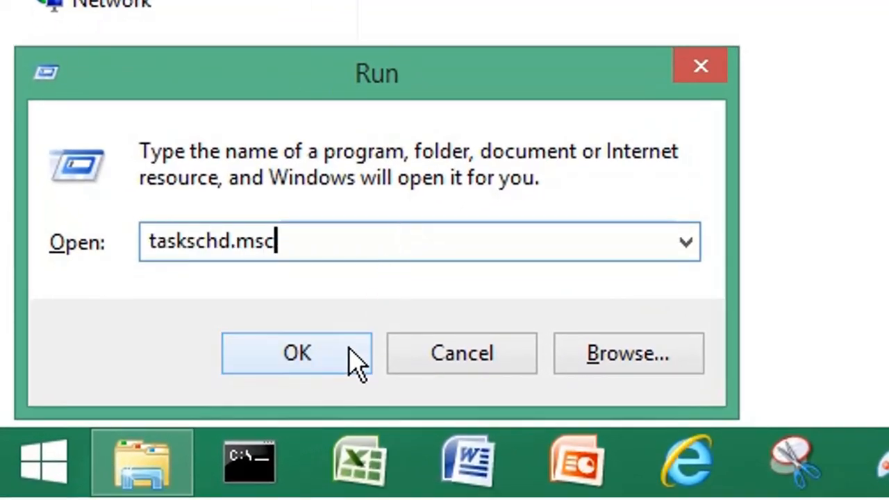
click(298, 353)
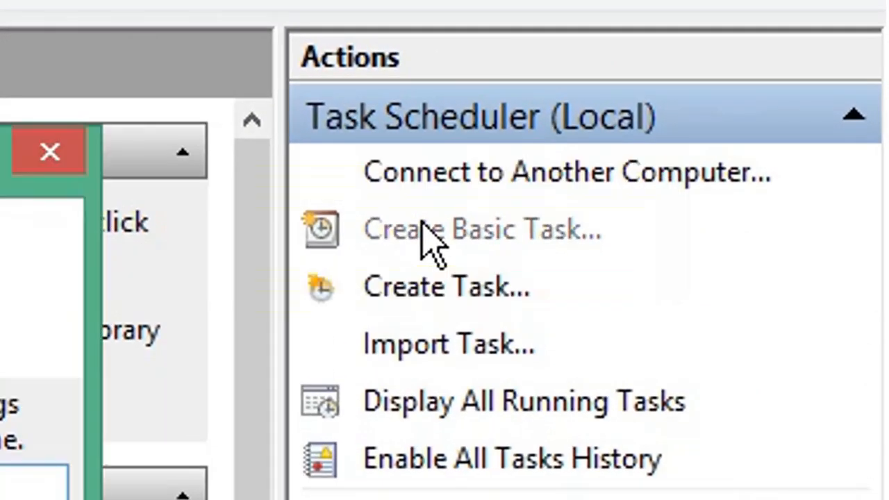
Start a basic task named SendEmail and continue to its trigger.
click(481, 229)
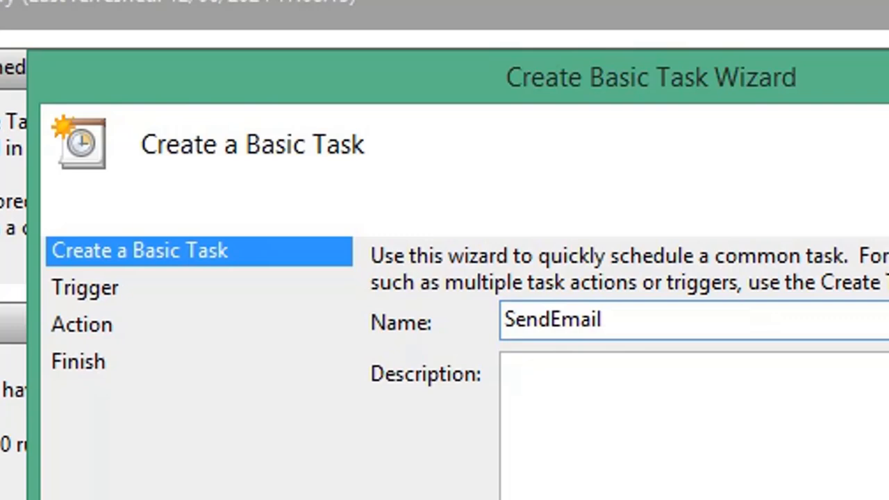
click(636, 454)
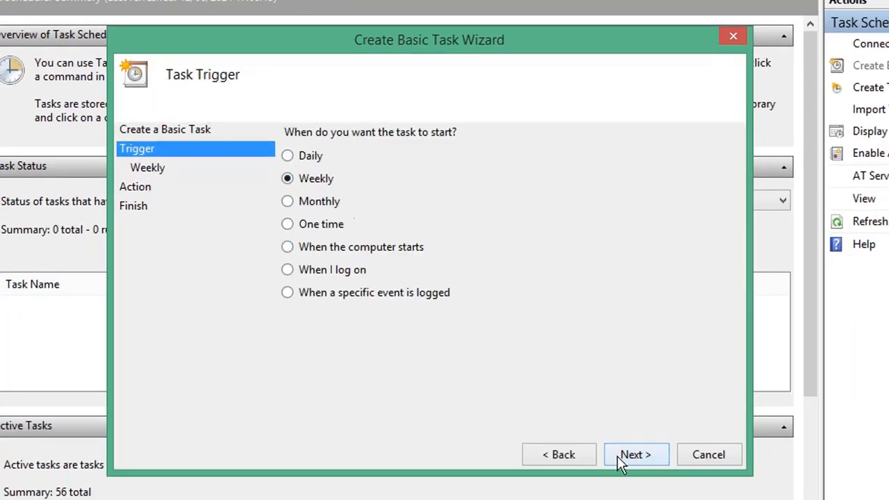
Schedule SendEmail weekly on Friday and proceed to the Start a program action.
click(635, 455)
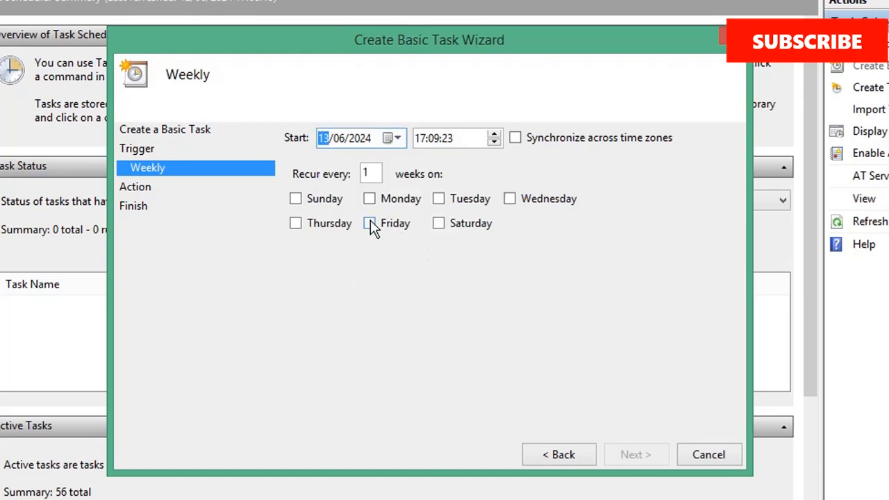
click(637, 454)
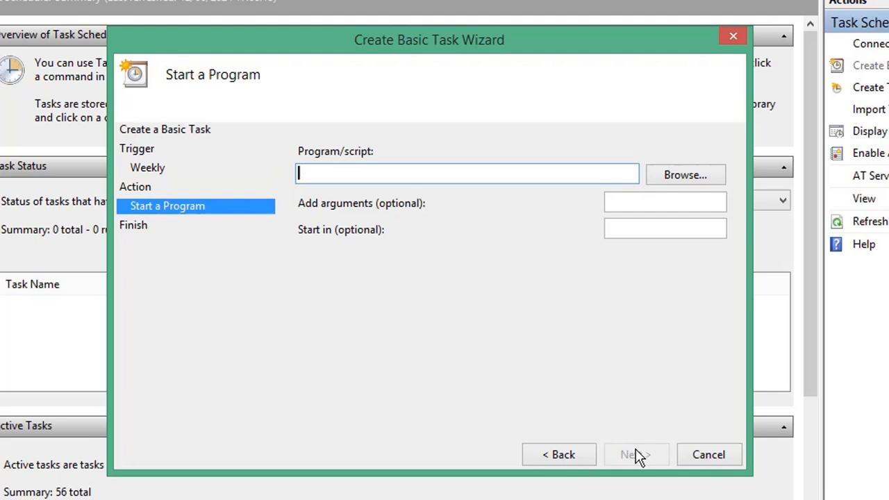
Select SendEmail.ps1 as the program and finish the Friday 17:09 task.
click(684, 175)
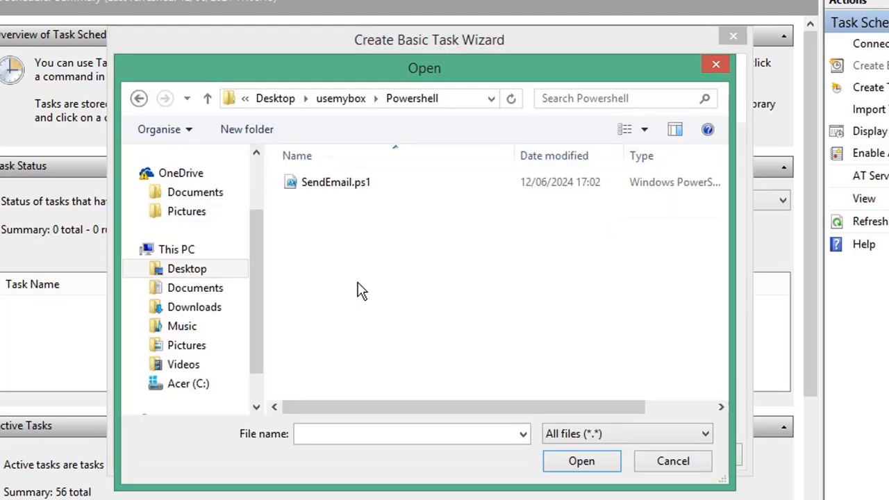
mouse_move(353, 233)
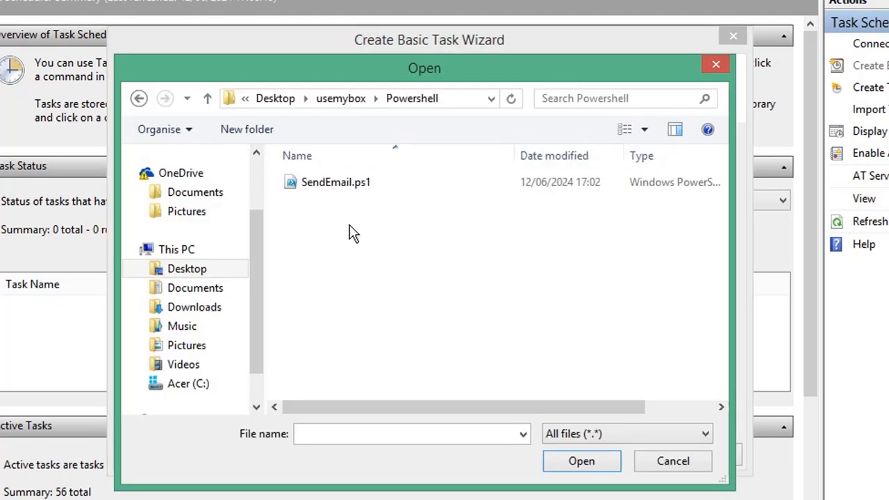
click(337, 181)
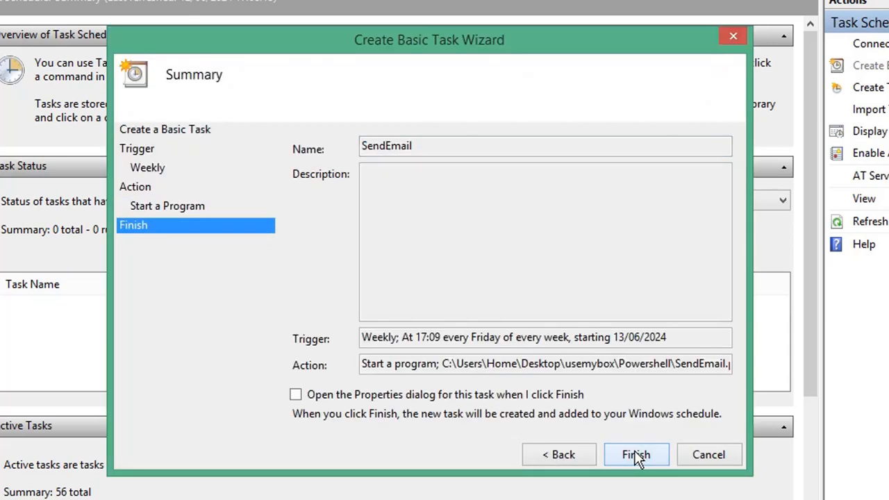
click(637, 454)
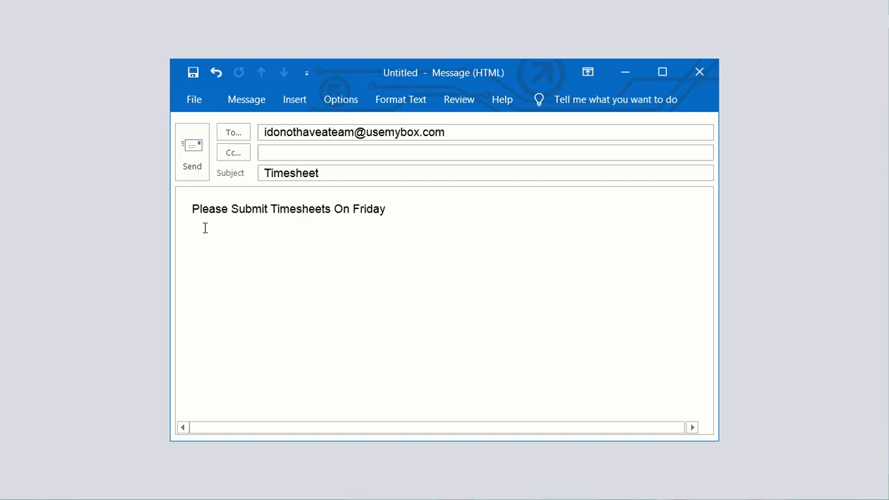